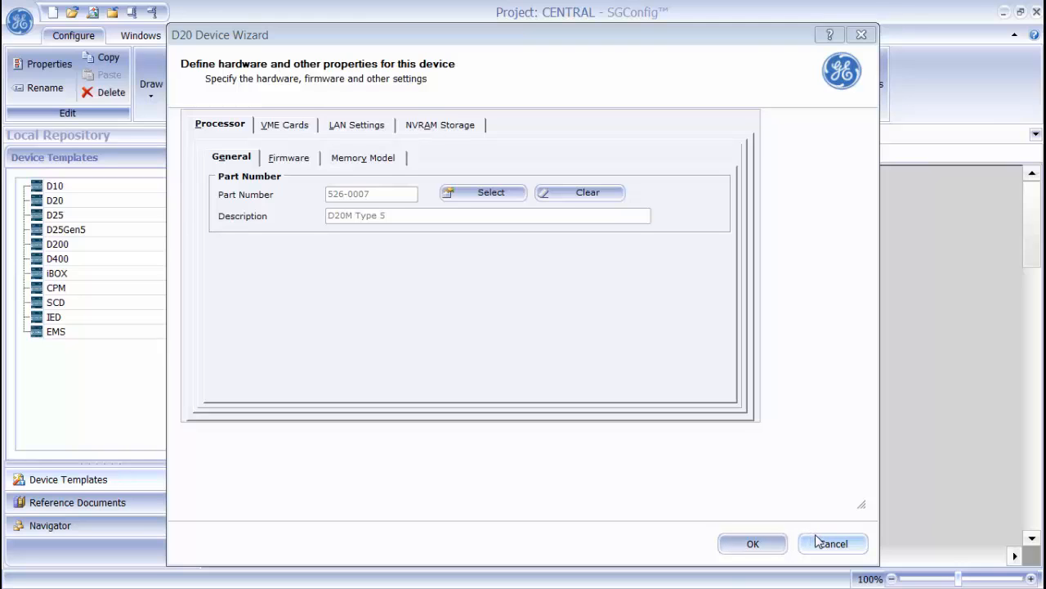
- Cancel the D20 Device Wizard and bring up the CENTRAL project's Firmware Library via Miscellaneous
click(833, 543)
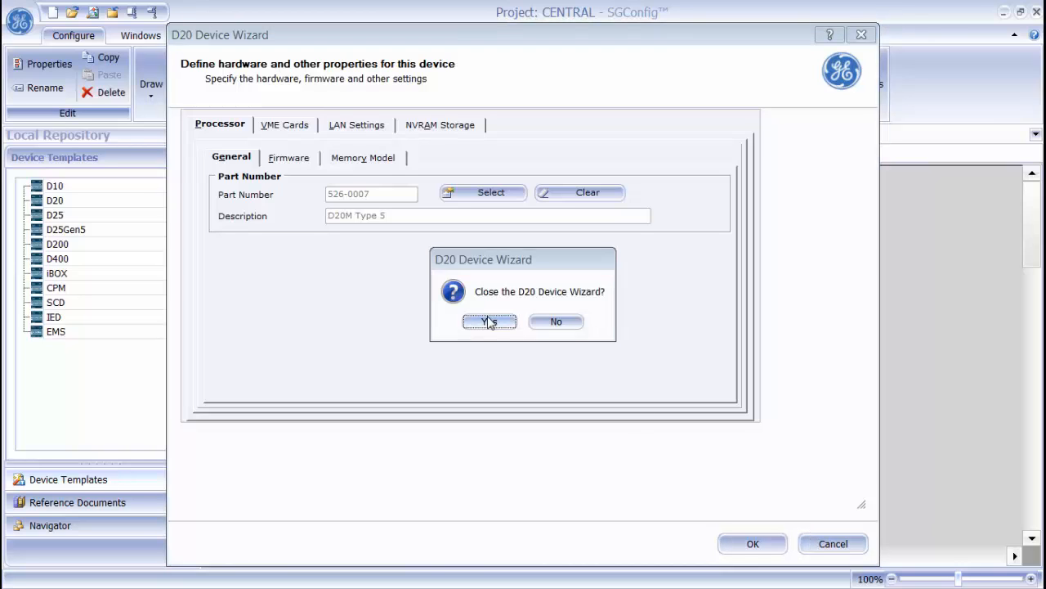
click(489, 321)
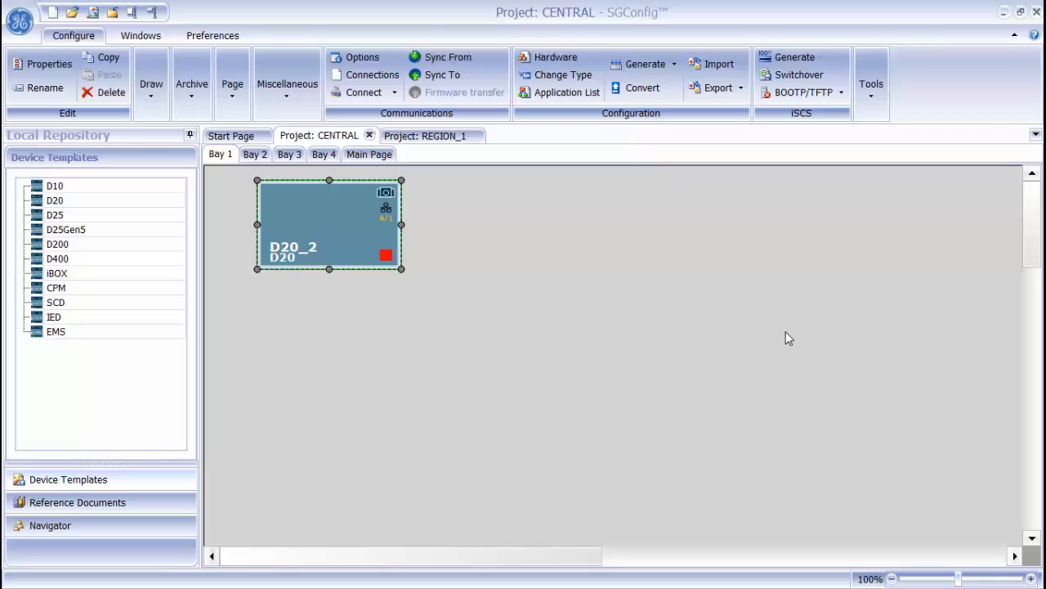
mouse_move(305, 111)
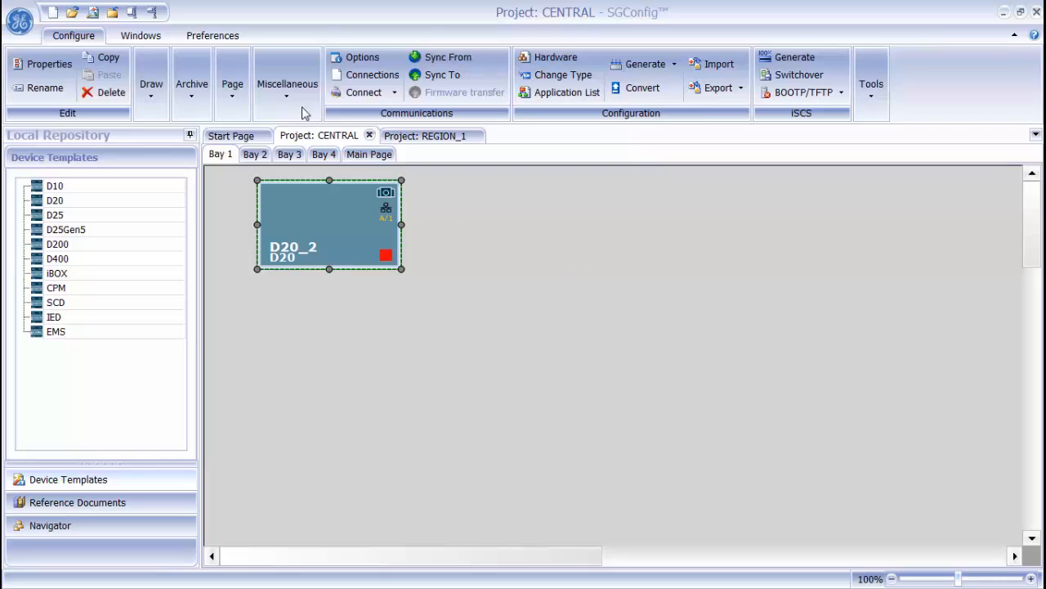
click(286, 83)
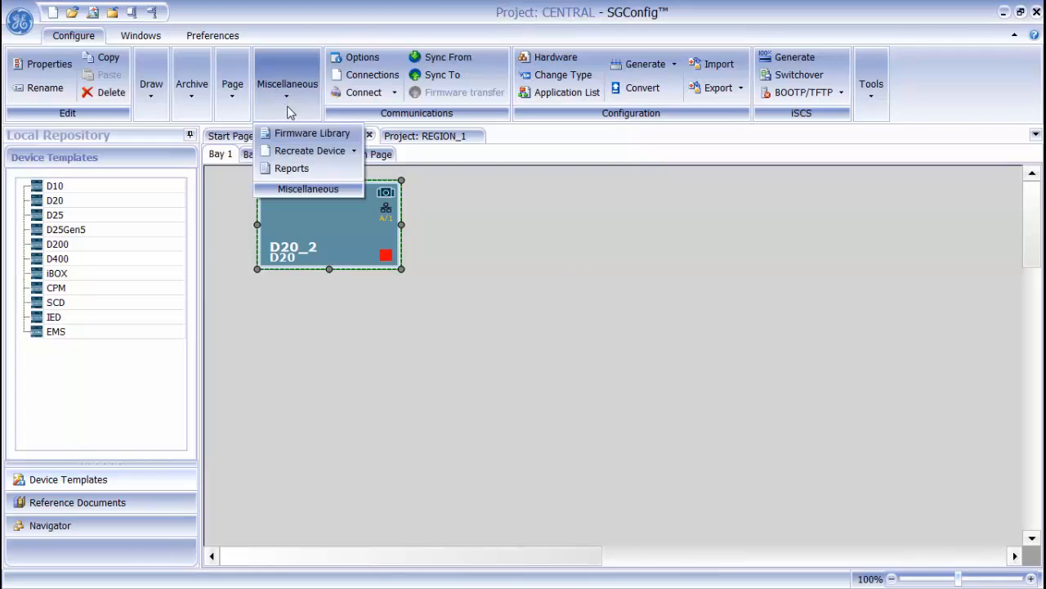
click(310, 133)
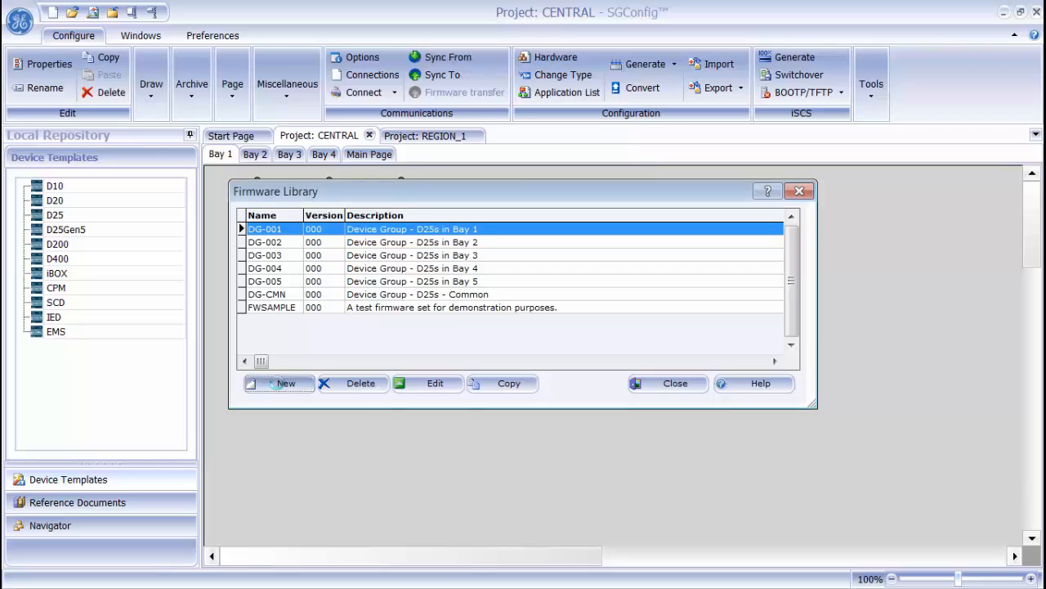
- Start a new firmware set named FWSAMPL
click(278, 383)
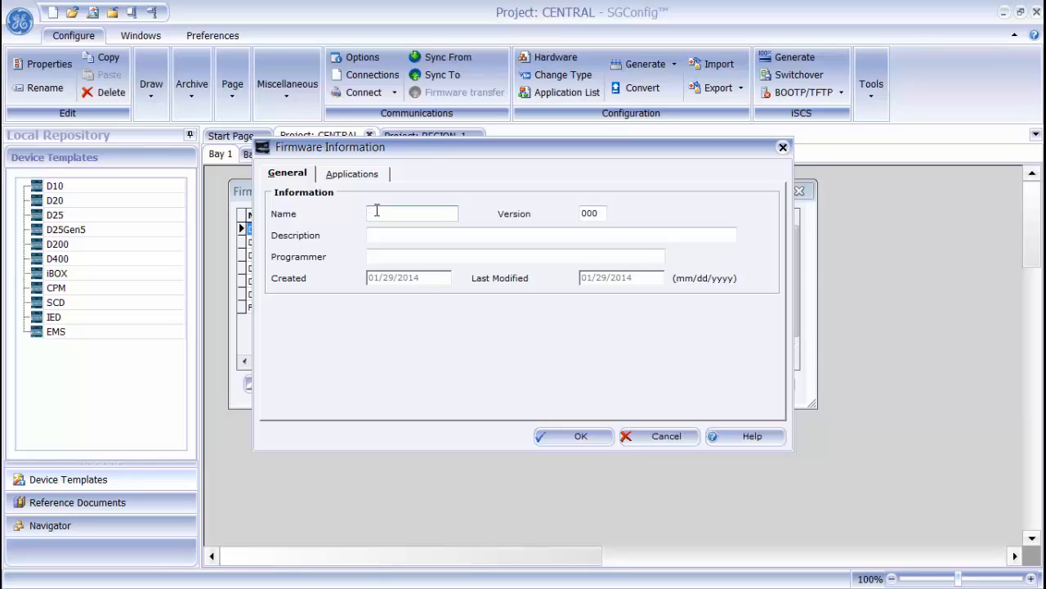
text(FWSAMP)
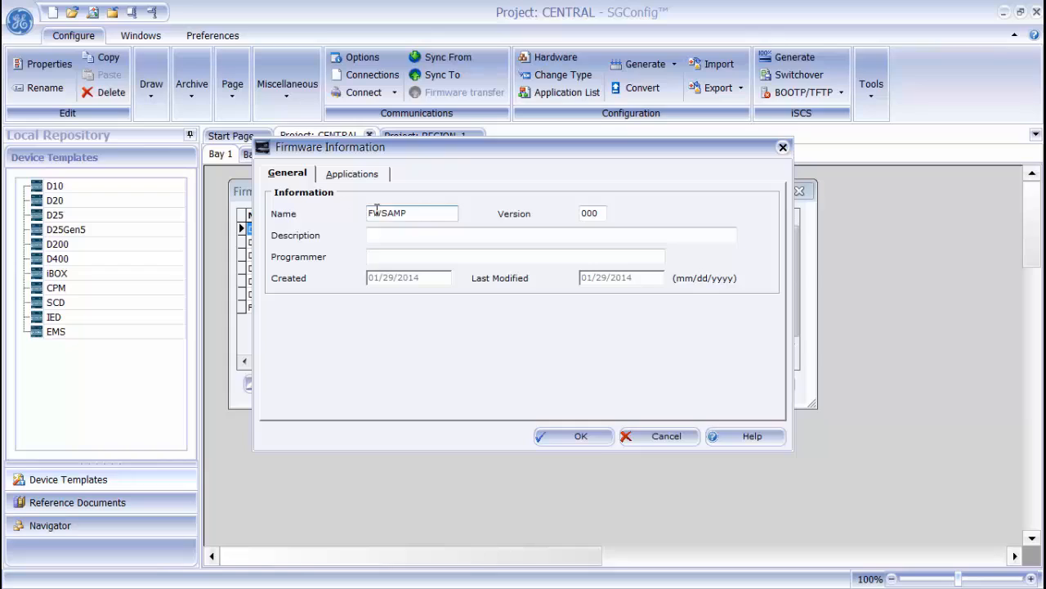
- Enter the description "A test firmware set for demonstration purposes"
click(553, 236)
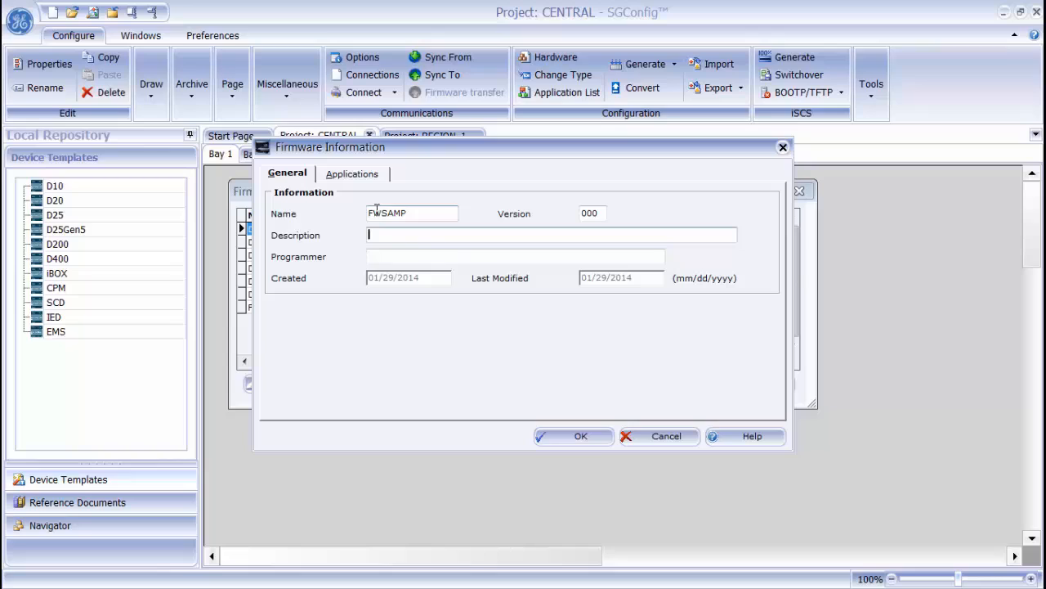
text(A test)
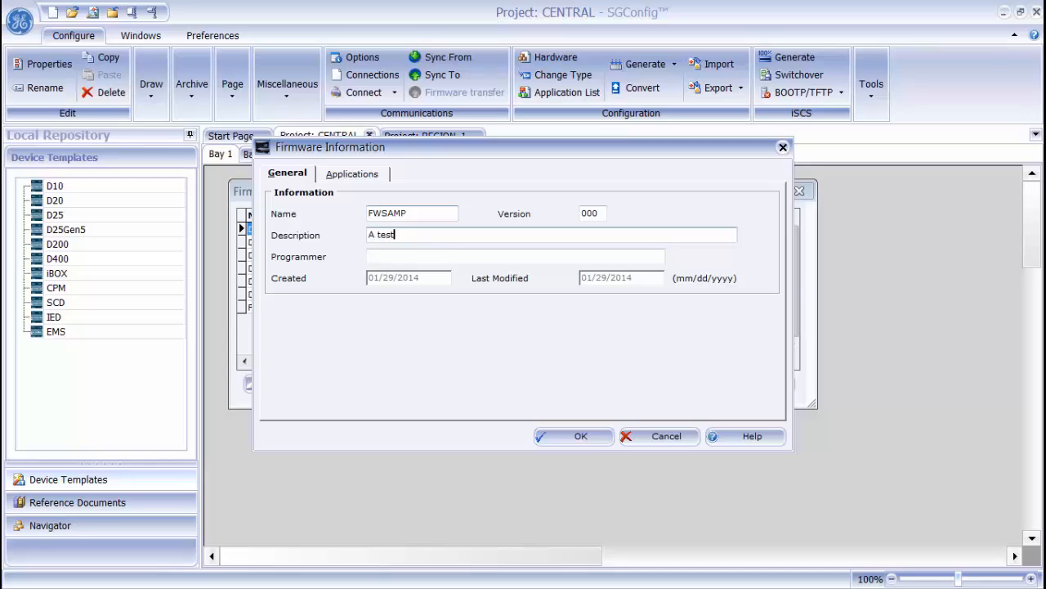
text(firmware)
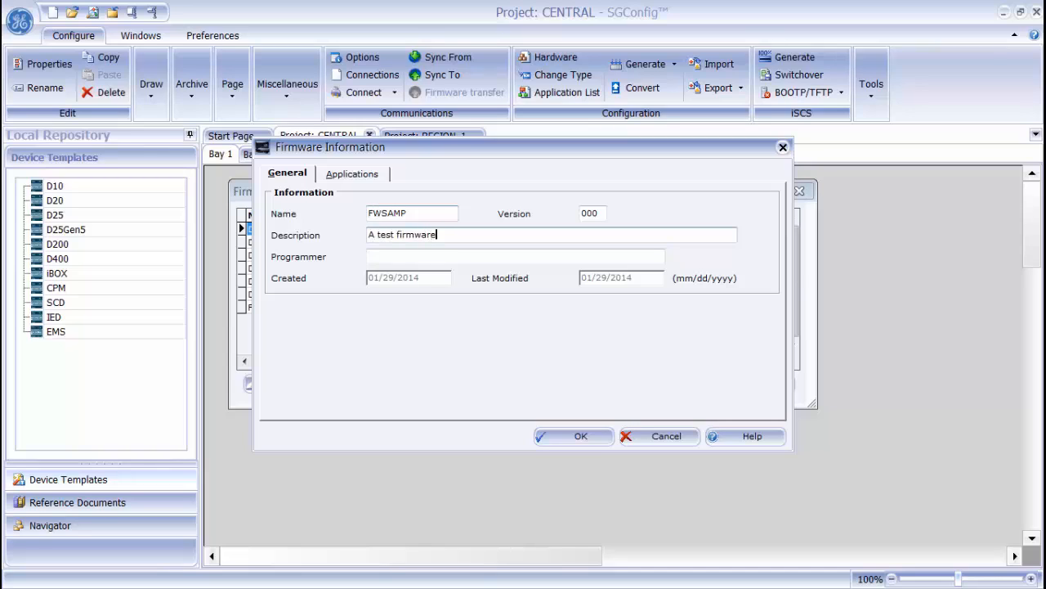
text(set for)
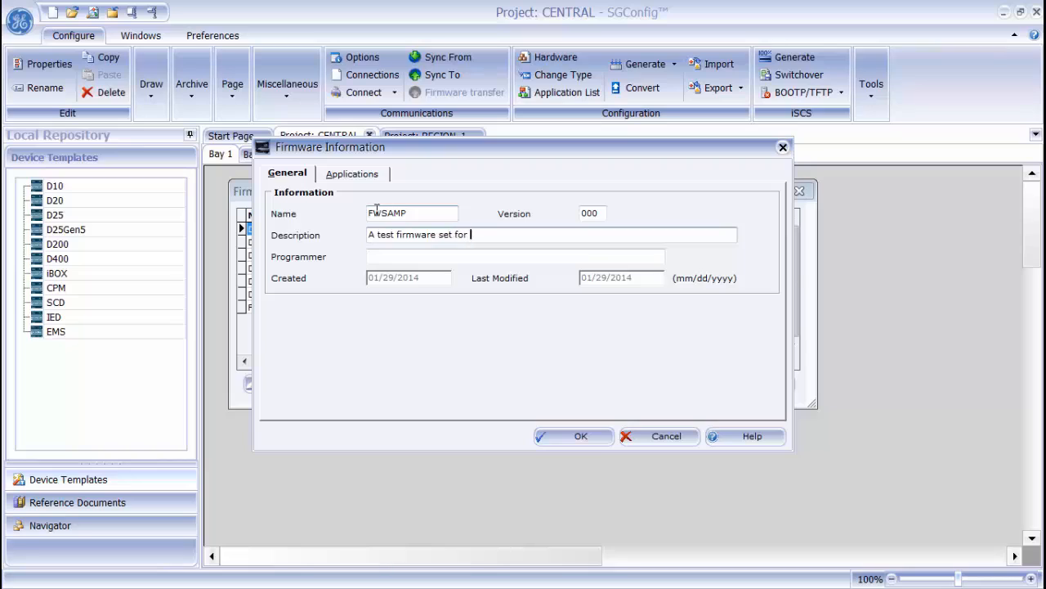
text(demonst)
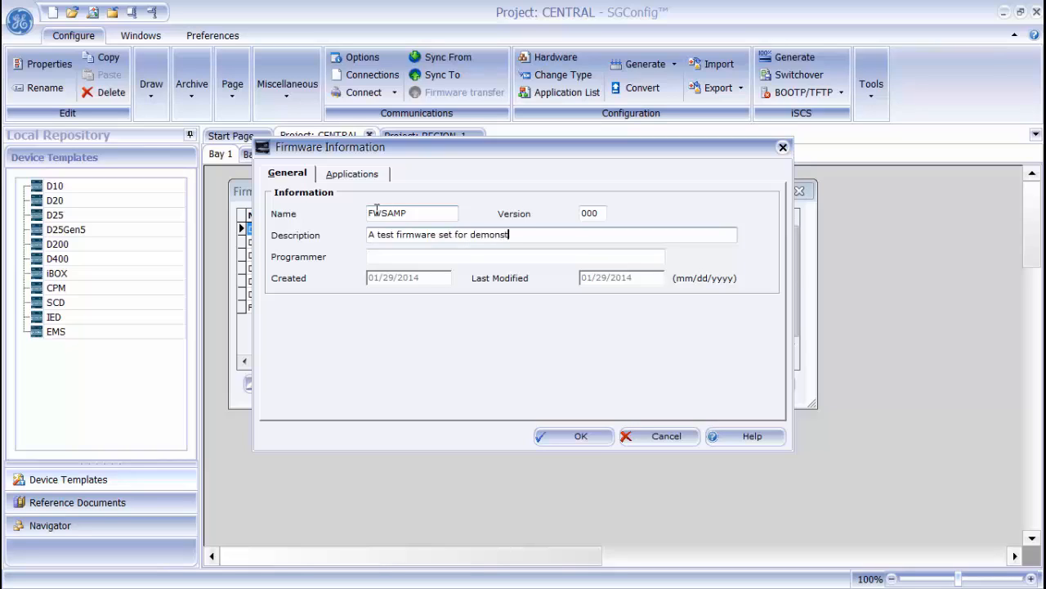
text(ration pu)
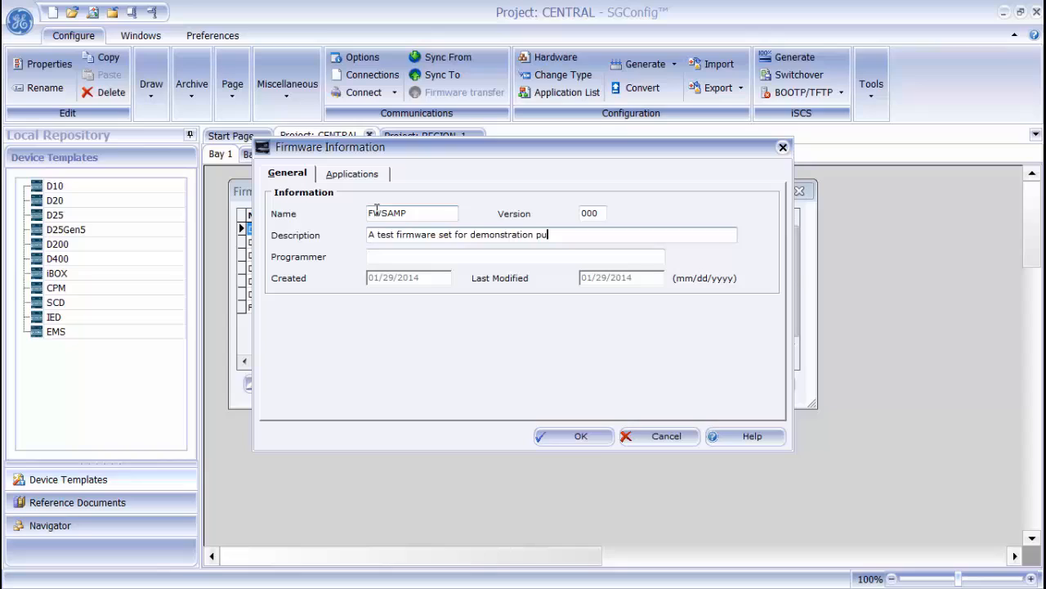
text(rpos)
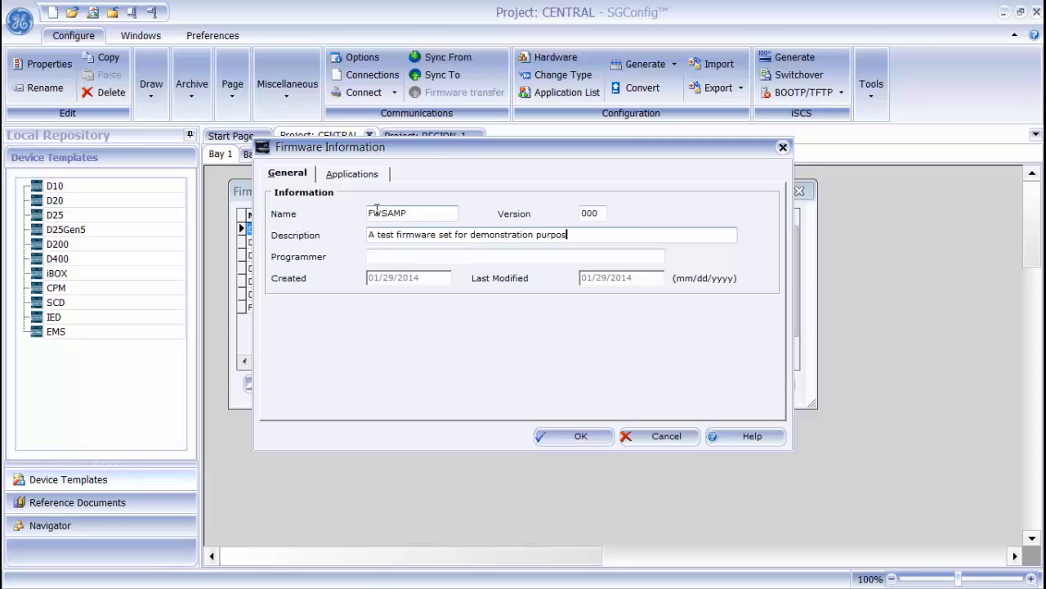
text(es)
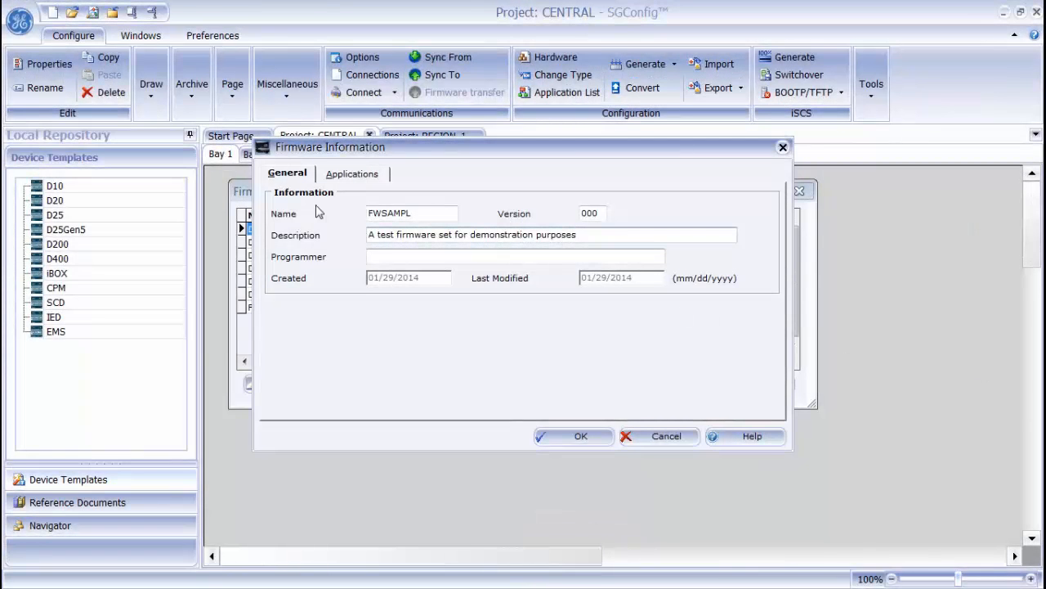
- Add application A001-7 version 101 to the set's selected applications
click(352, 173)
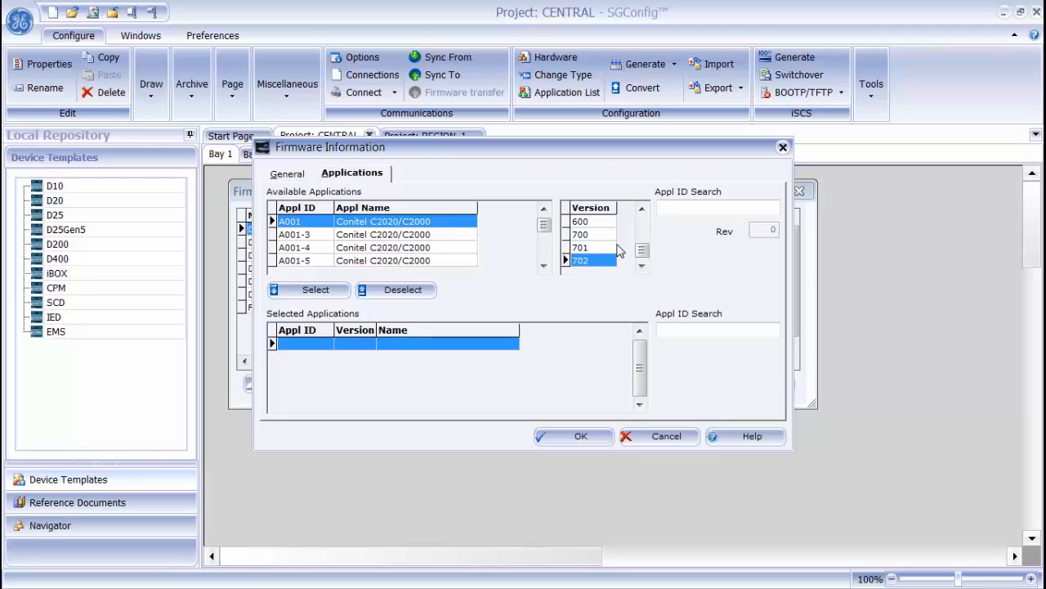
click(543, 267)
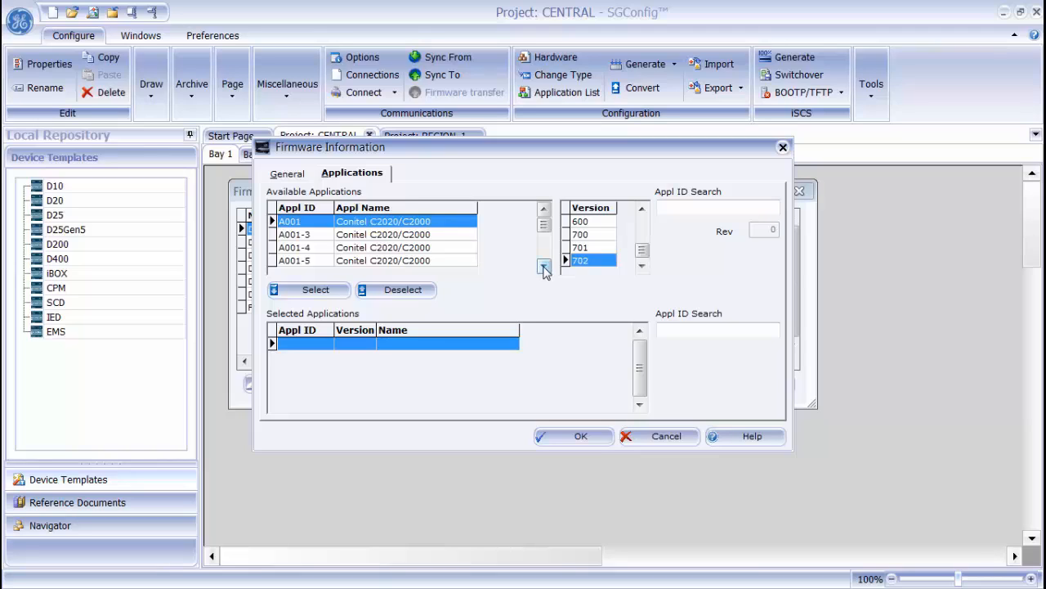
click(543, 269)
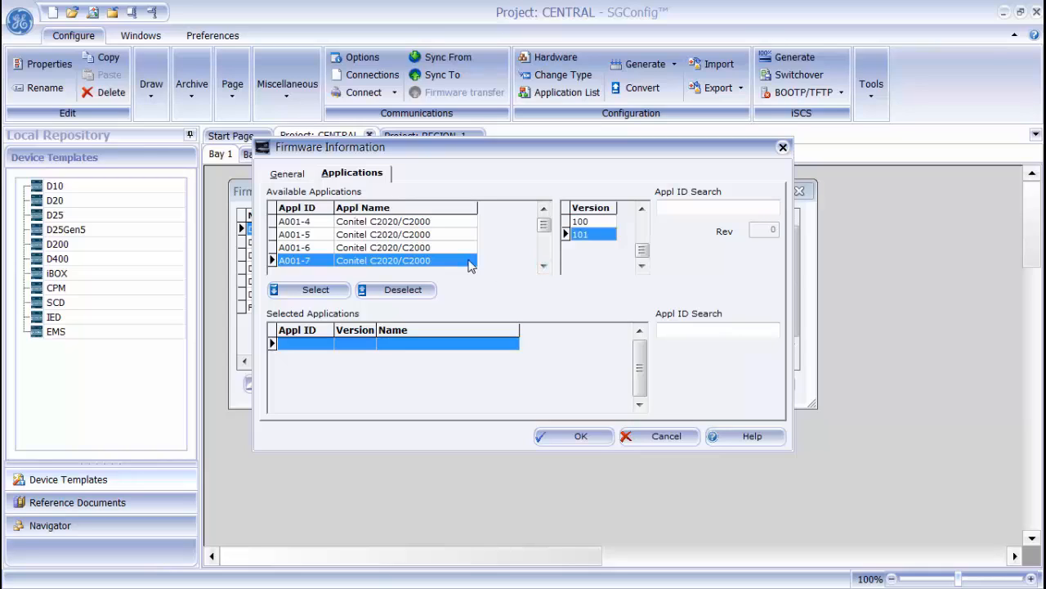
mouse_move(368, 318)
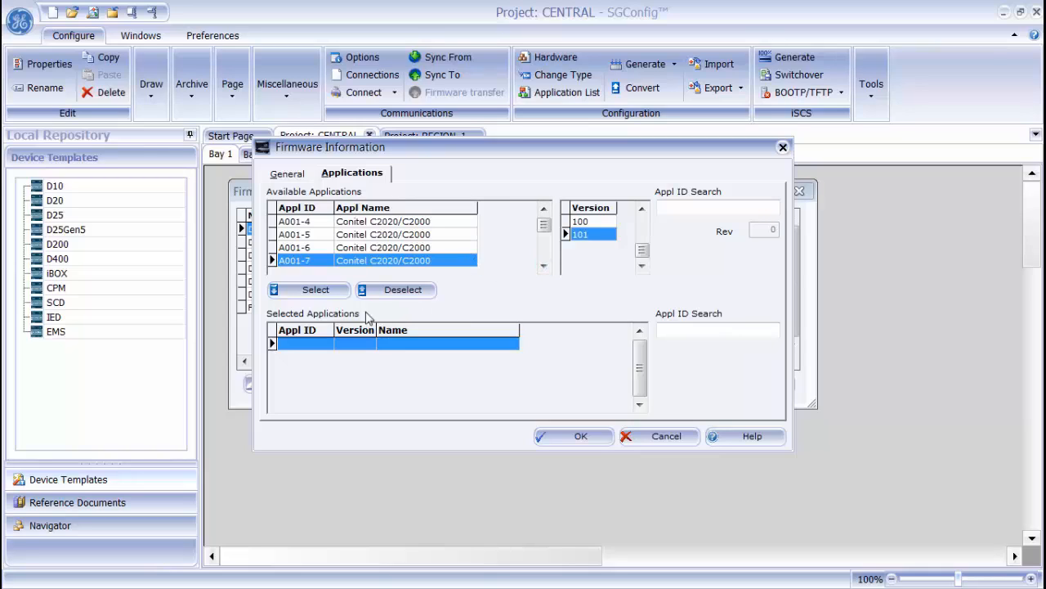
mouse_move(324, 294)
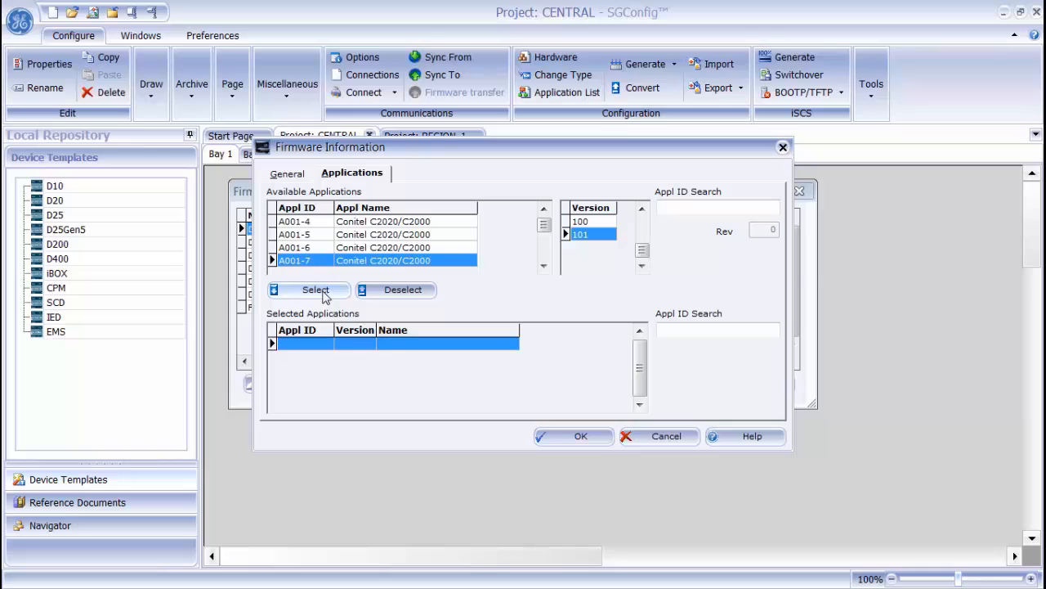
click(314, 290)
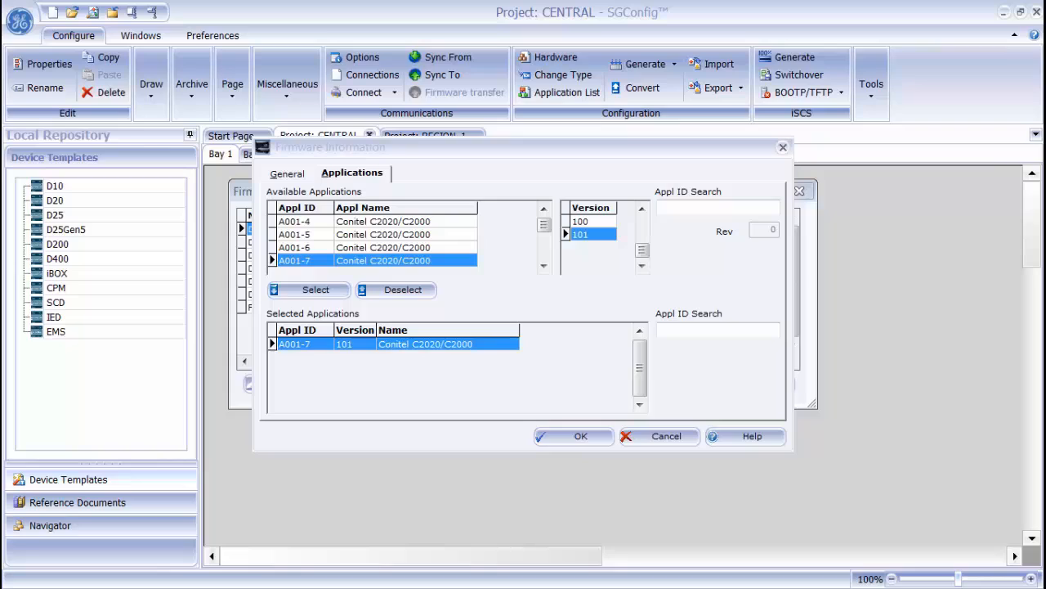
mouse_move(933, 274)
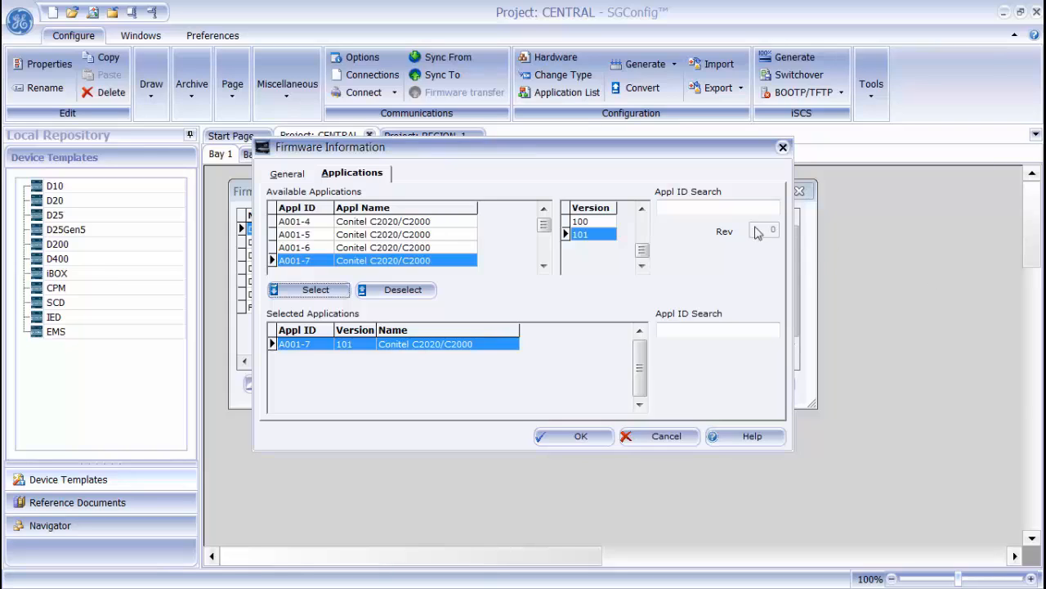
- Search the available applications by App ID, first A043 then P097
click(716, 206)
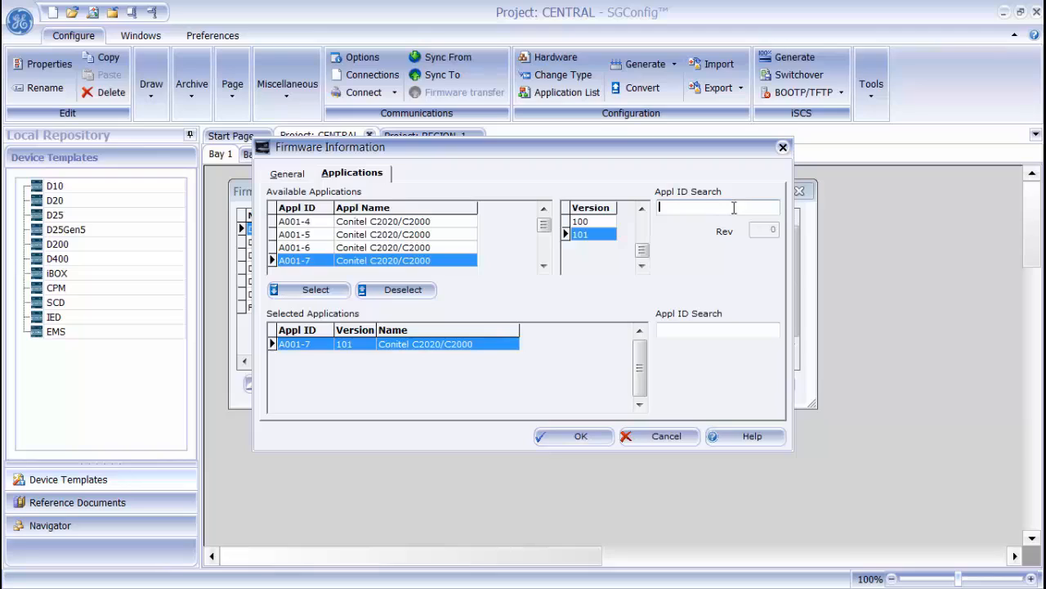
text(A043)
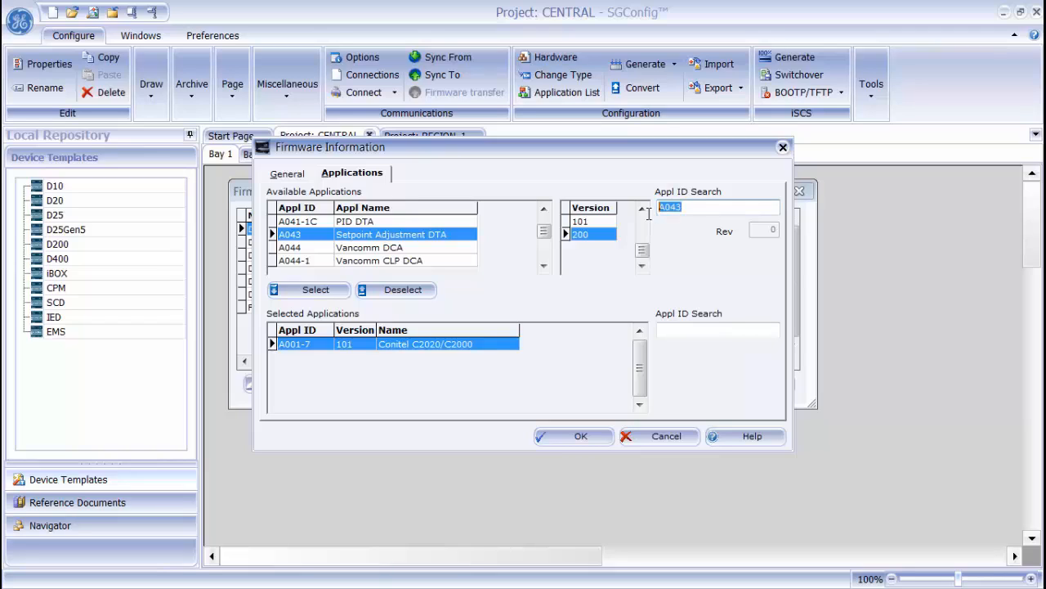
text(P)
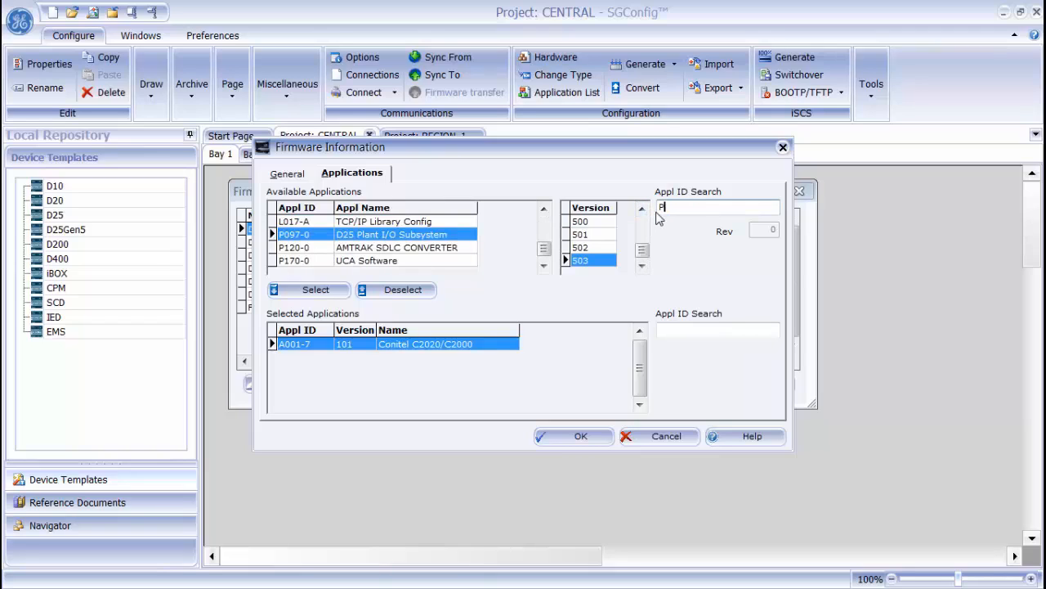
text(097)
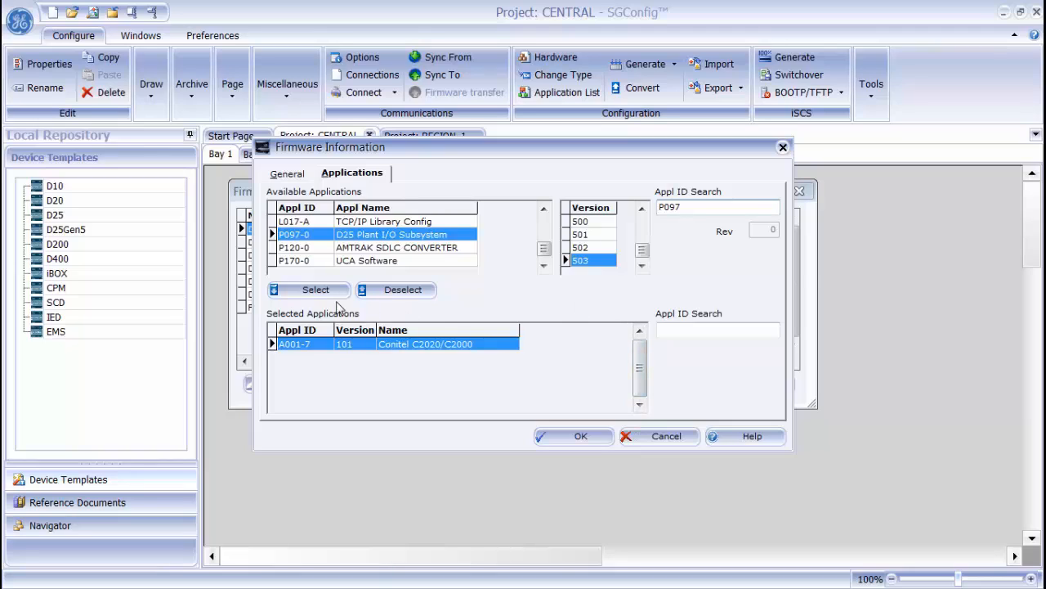
- Add the D25 Plant I/O Subsystem app (P097, version 503) and confirm the set's applications
click(314, 290)
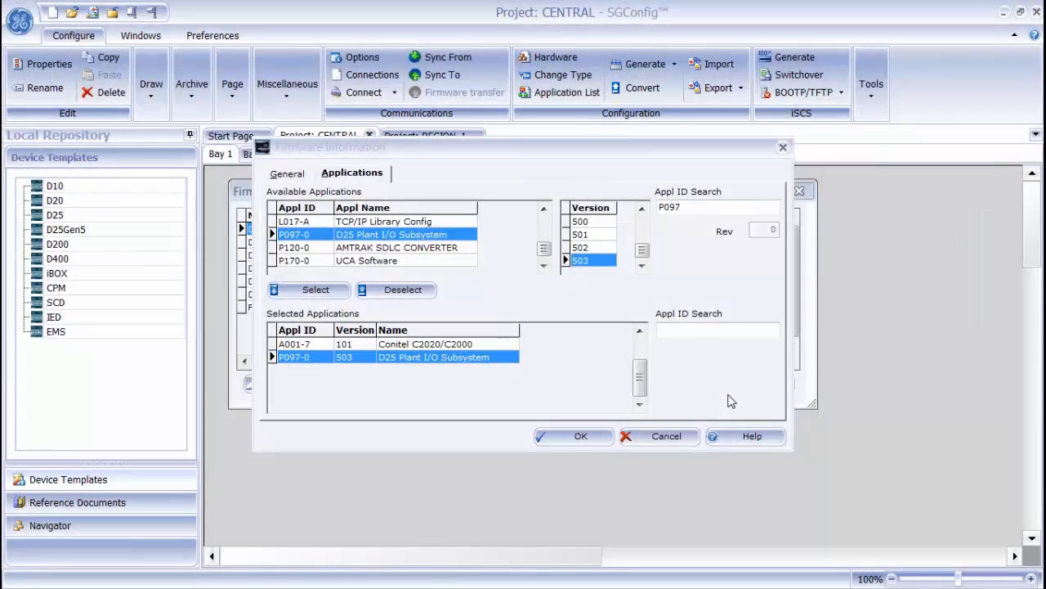
click(574, 434)
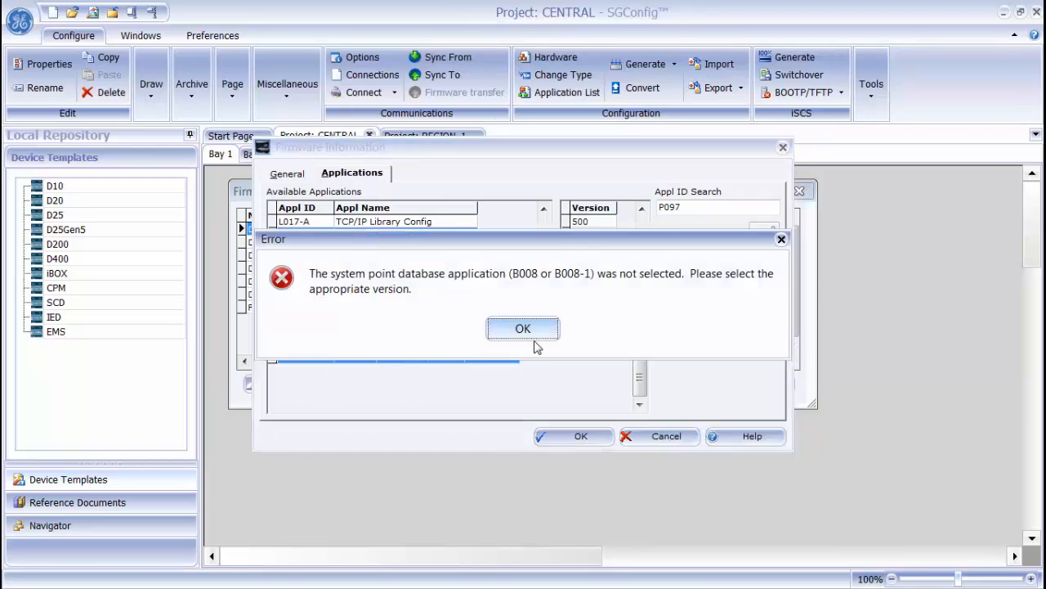
- Acknowledge the missing system point database error so FW_SAMPL appears in the library list
click(523, 327)
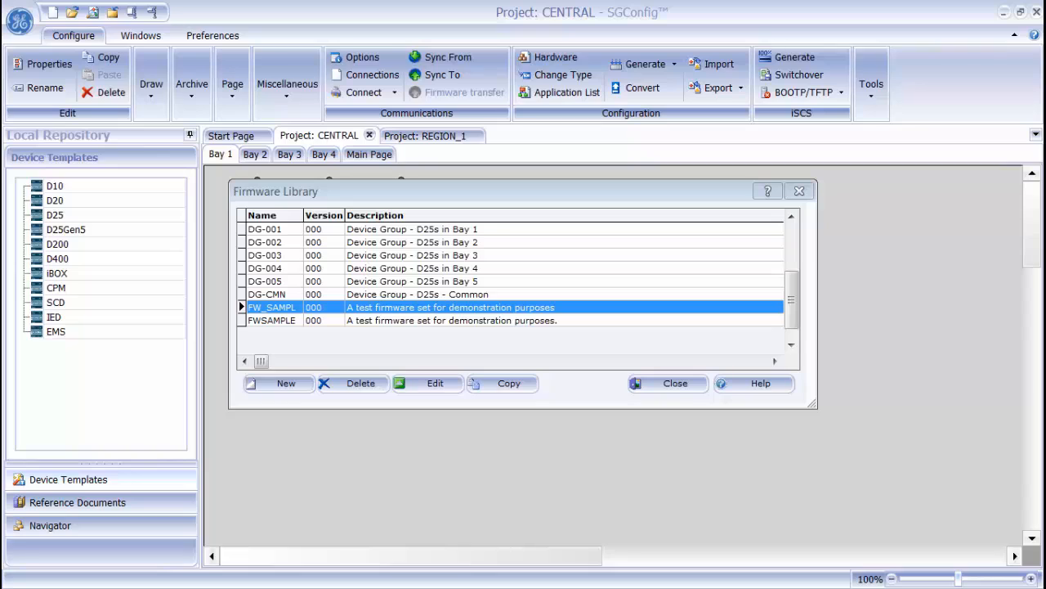
mouse_move(523, 393)
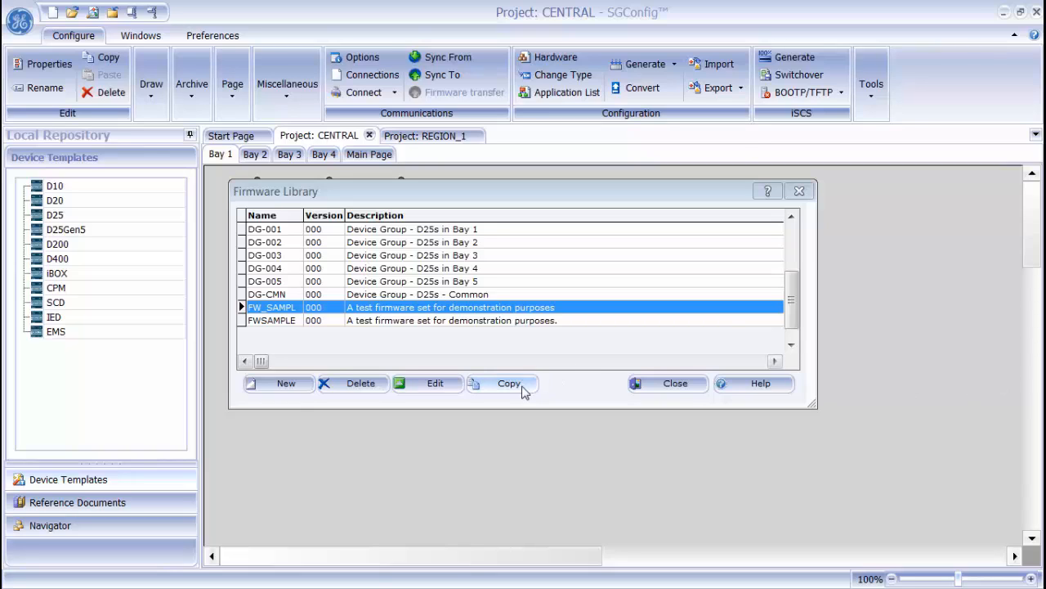
- Copy the DG-001 firmware set to the REGION_1 project and close the library
click(500, 383)
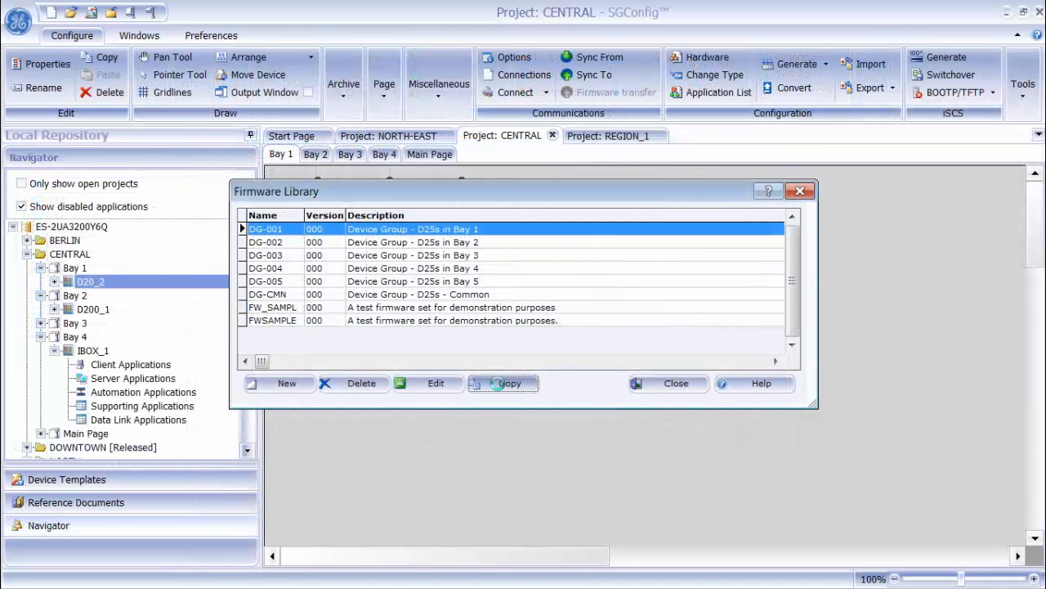
click(510, 383)
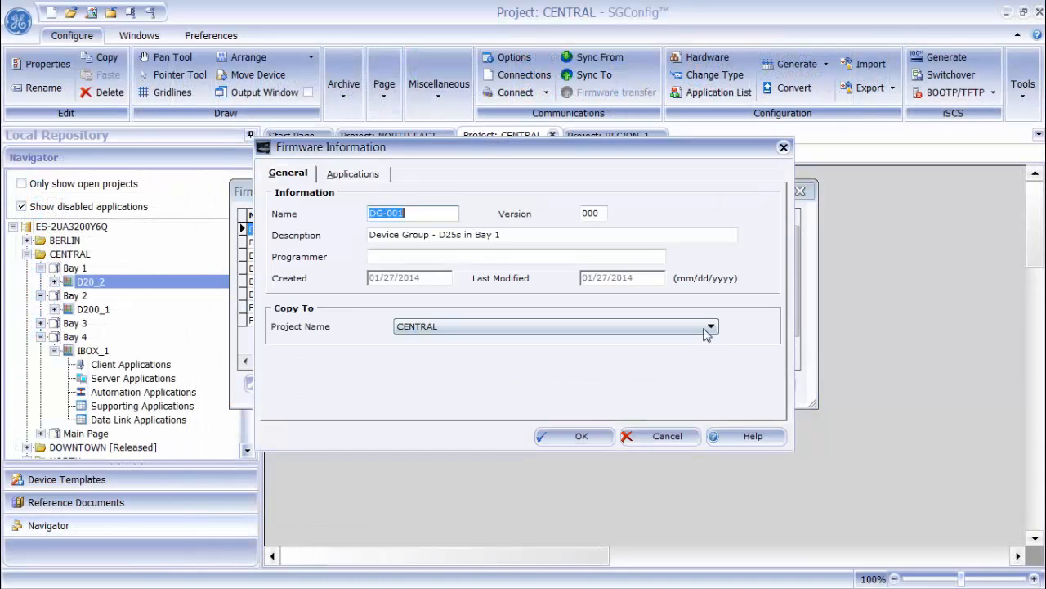
click(709, 327)
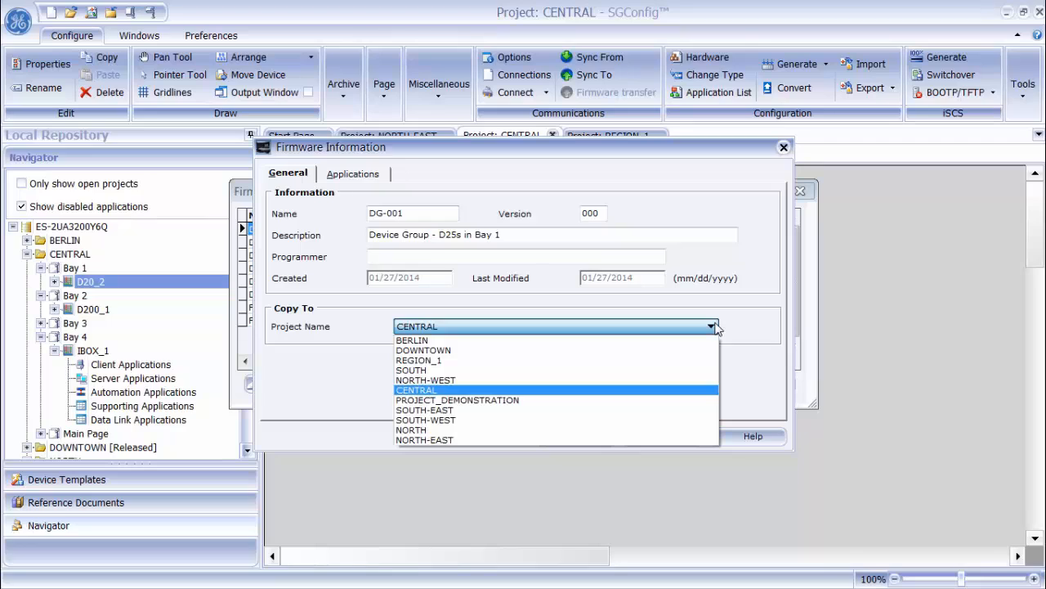
click(418, 359)
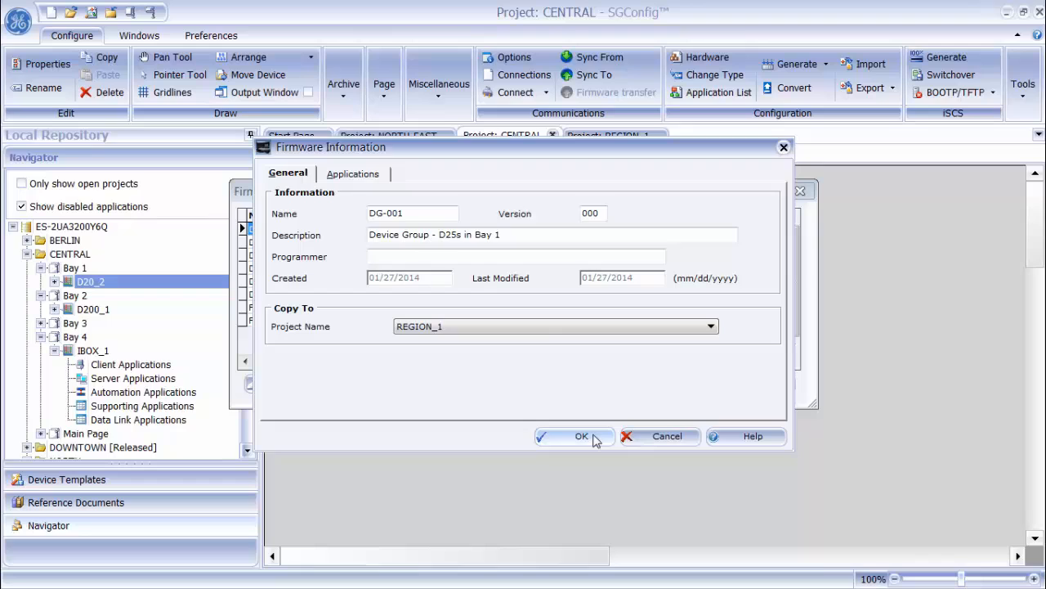
click(576, 435)
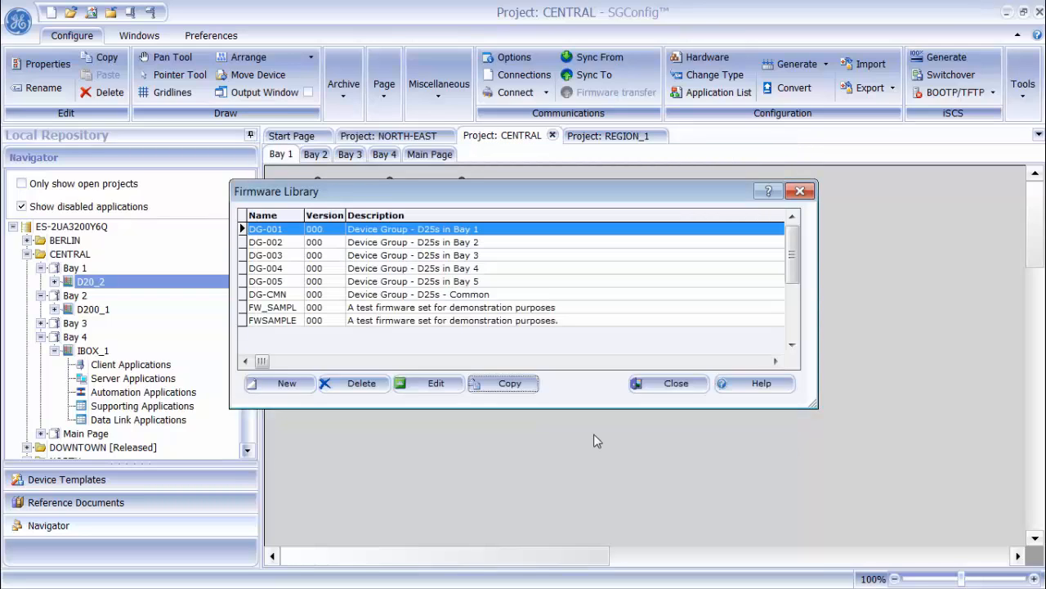
click(677, 382)
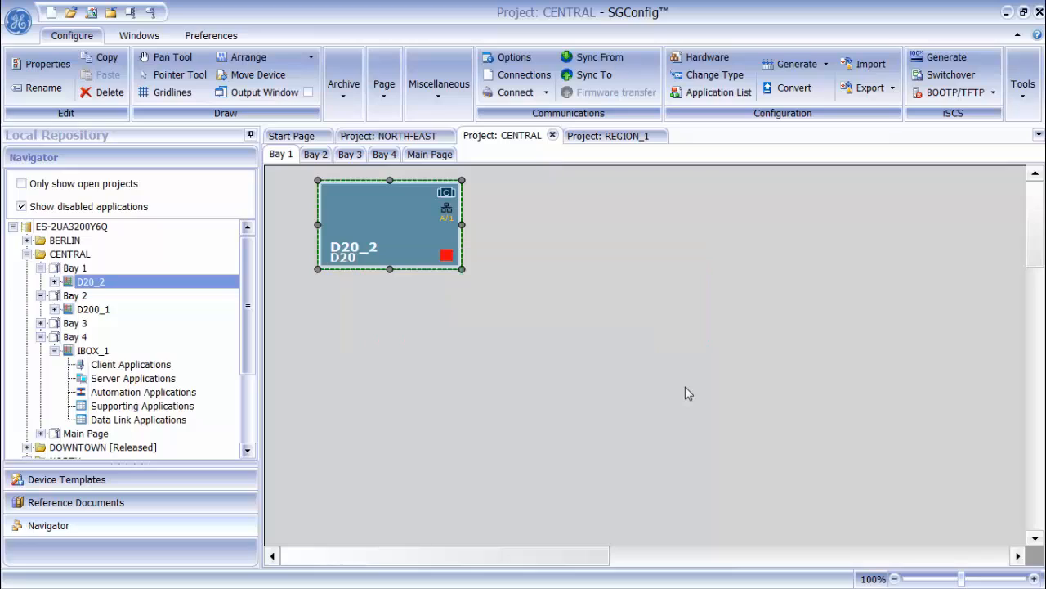
mouse_move(687, 360)
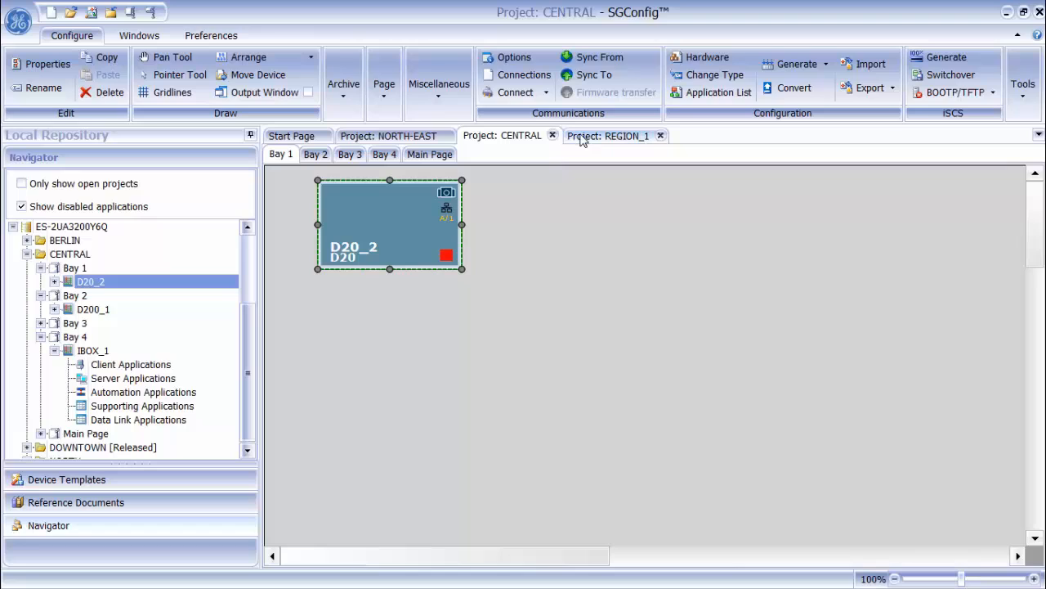
- In the REGION_1 project's Firmware Library, view the copied DG-001 set's details
click(608, 134)
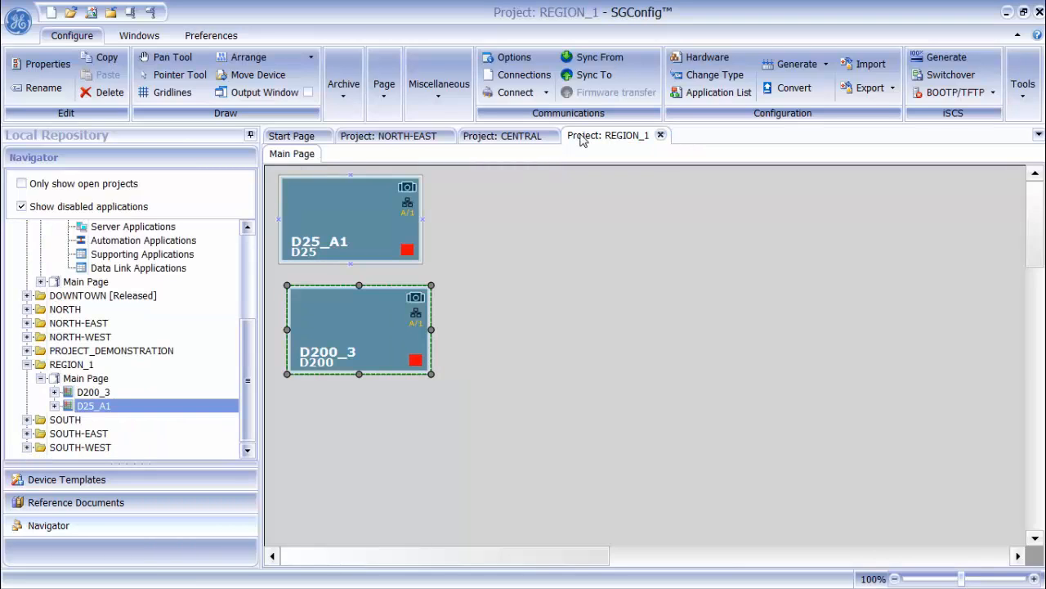
click(438, 81)
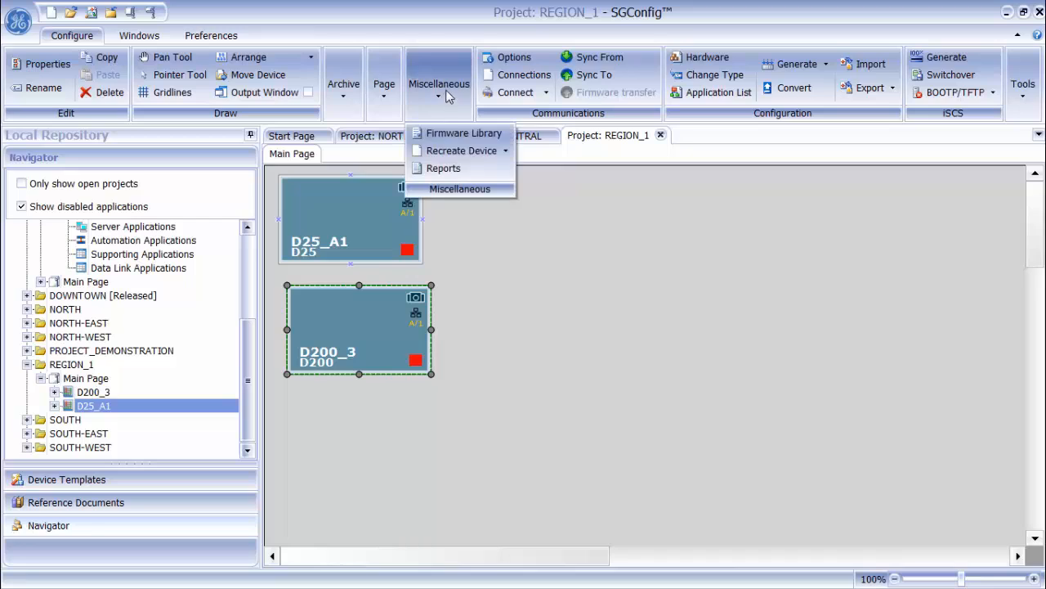
click(464, 132)
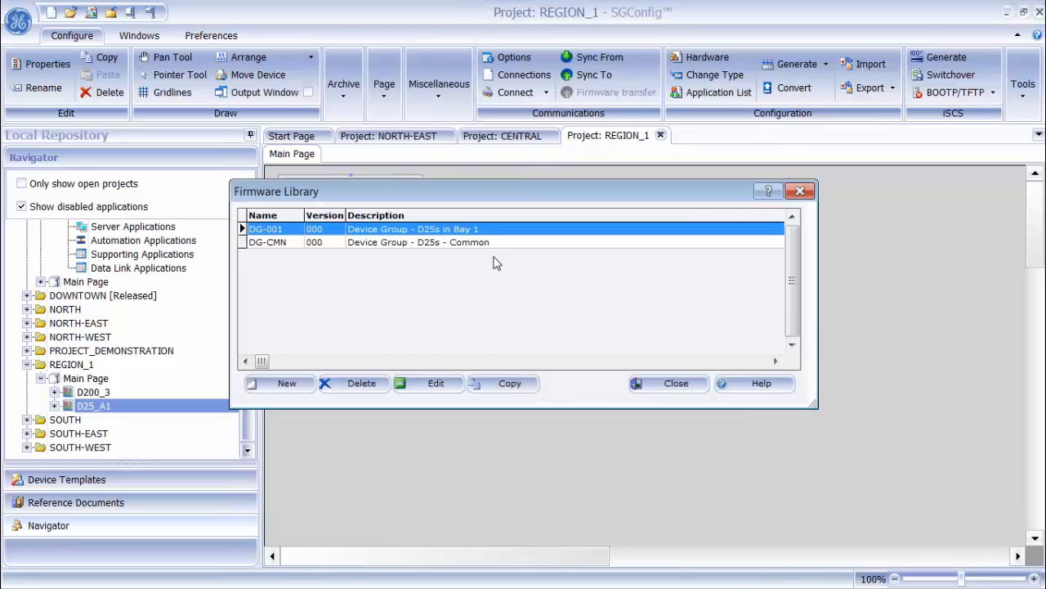
mouse_move(510, 297)
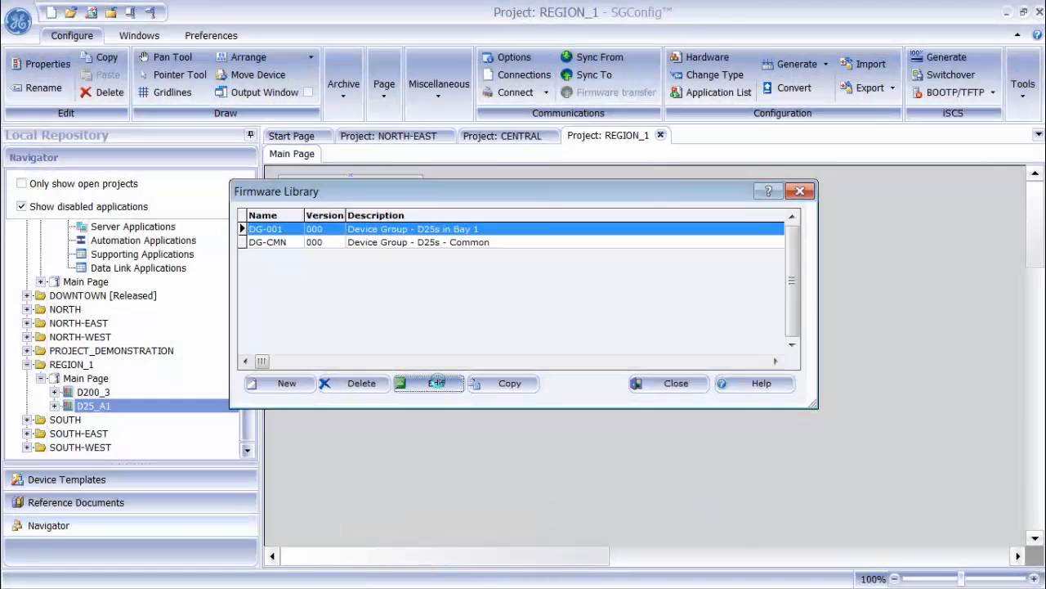
click(435, 383)
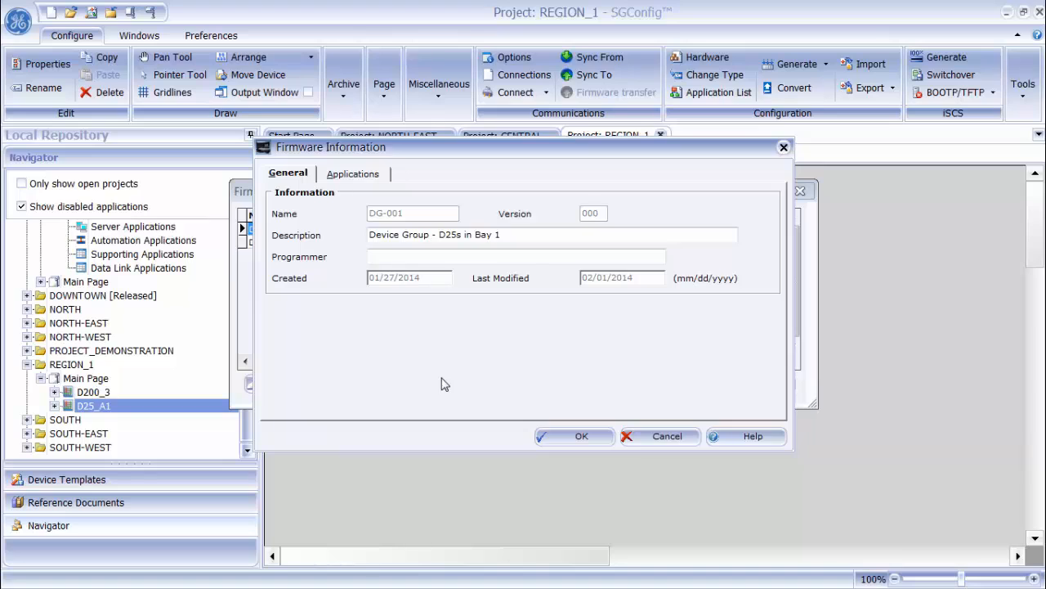
- Close the DG-001 details and request deleting it from REGION_1's library
click(353, 174)
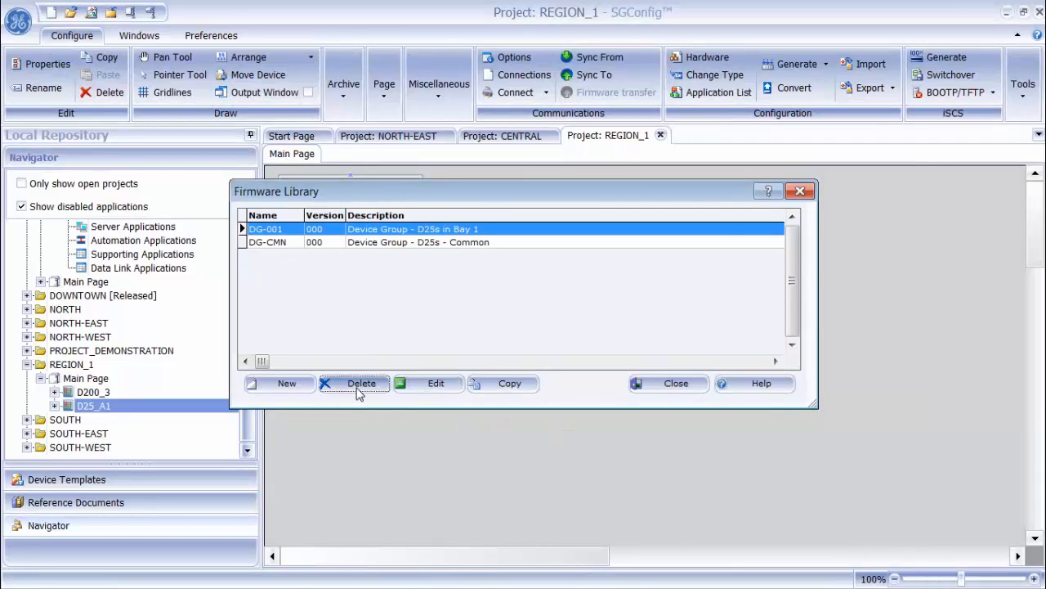
click(361, 383)
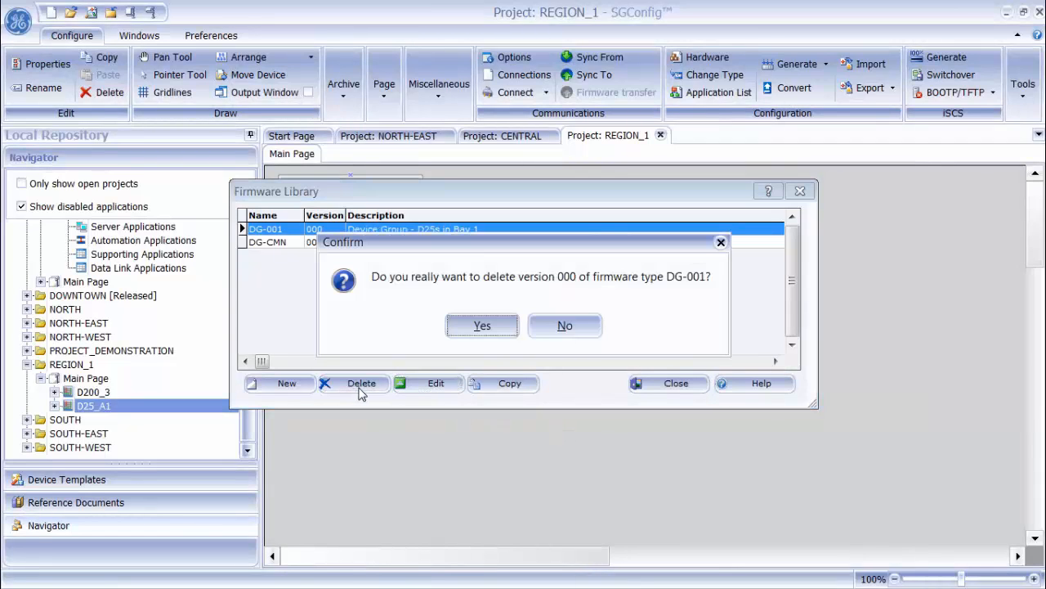